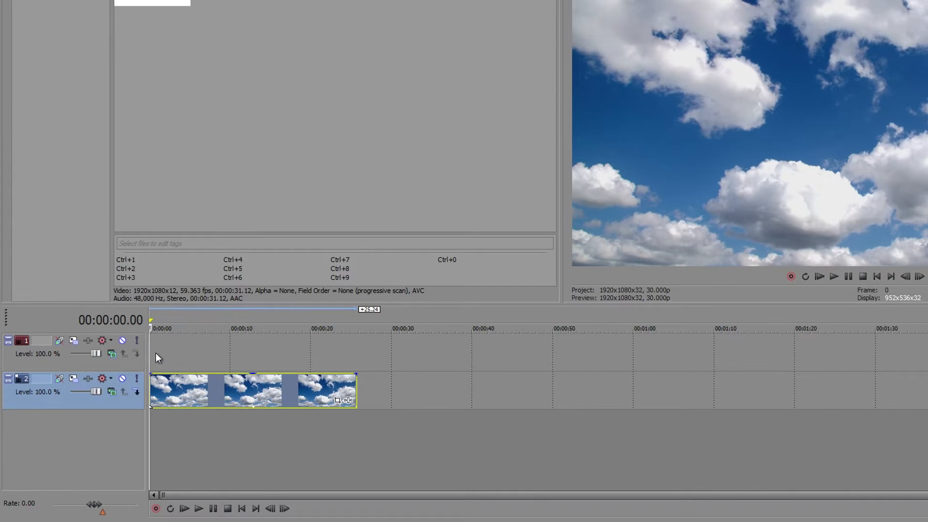
- Insert generated media on the empty top video track
{"action": "right_click", "coordinate": [158, 358]}
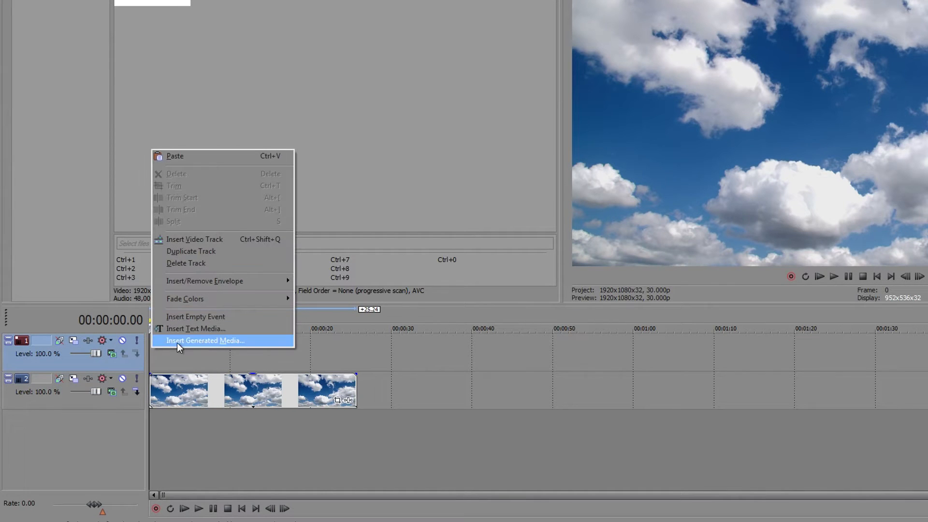
{"action": "left_click", "coordinate": [205, 341]}
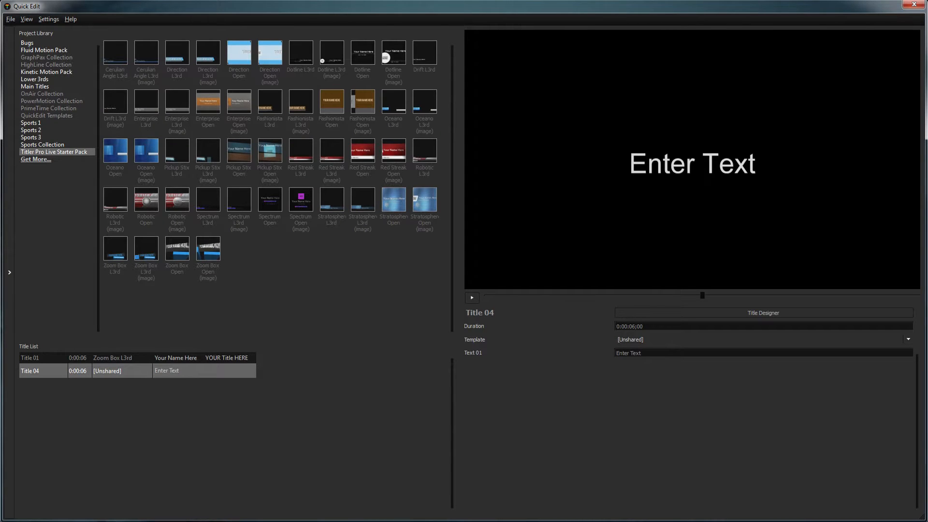
- Create blank Title 04 in Quick Edit and open the Settings menu
{"action": "left_click", "coordinate": [762, 312]}
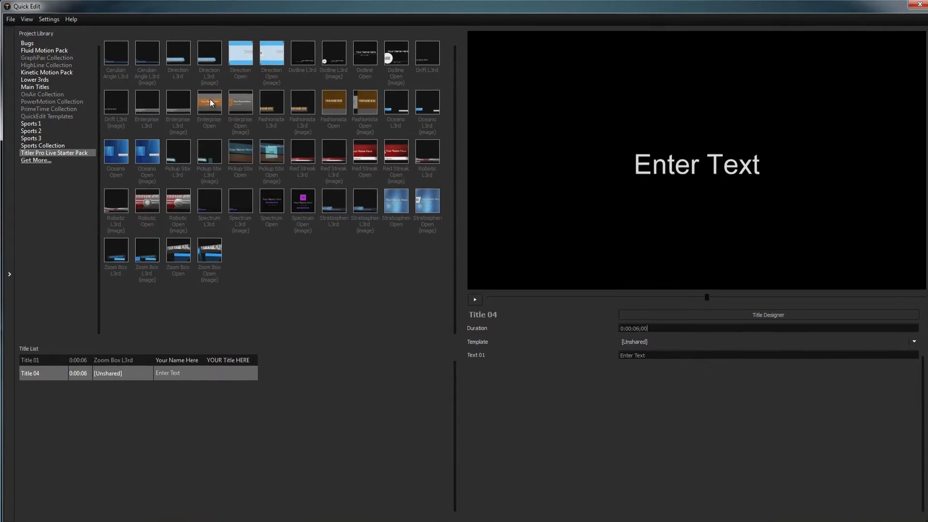
{"action": "left_click", "coordinate": [48, 19]}
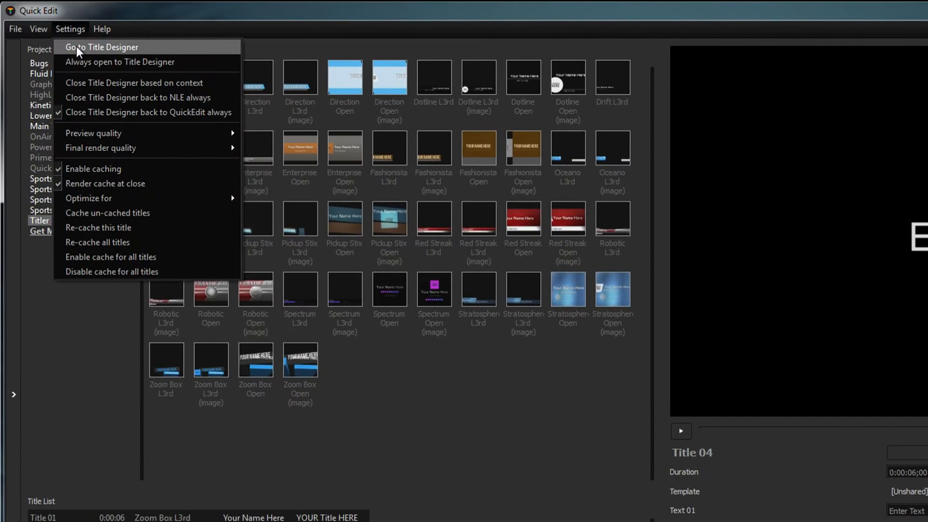
- Choose Go to Title Designer from the Settings menu
{"action": "left_click", "coordinate": [100, 47]}
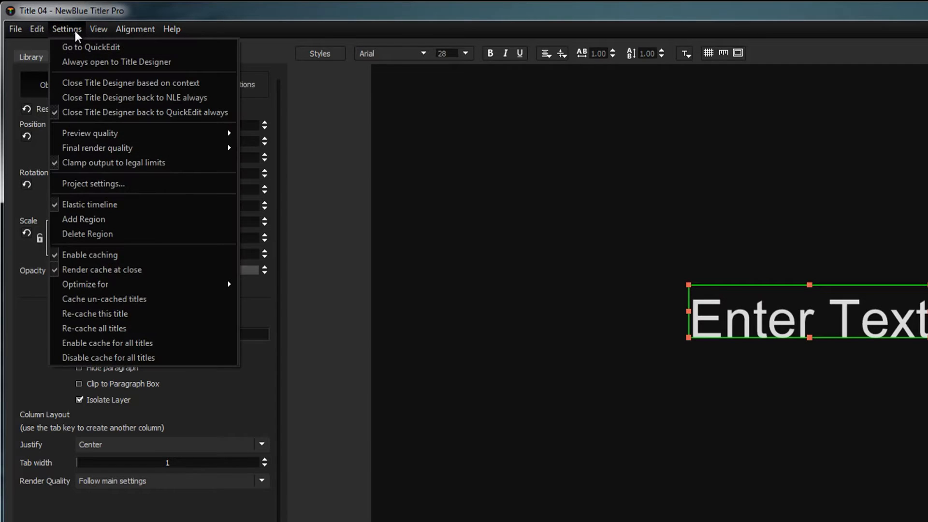
{"action": "left_click", "coordinate": [90, 47]}
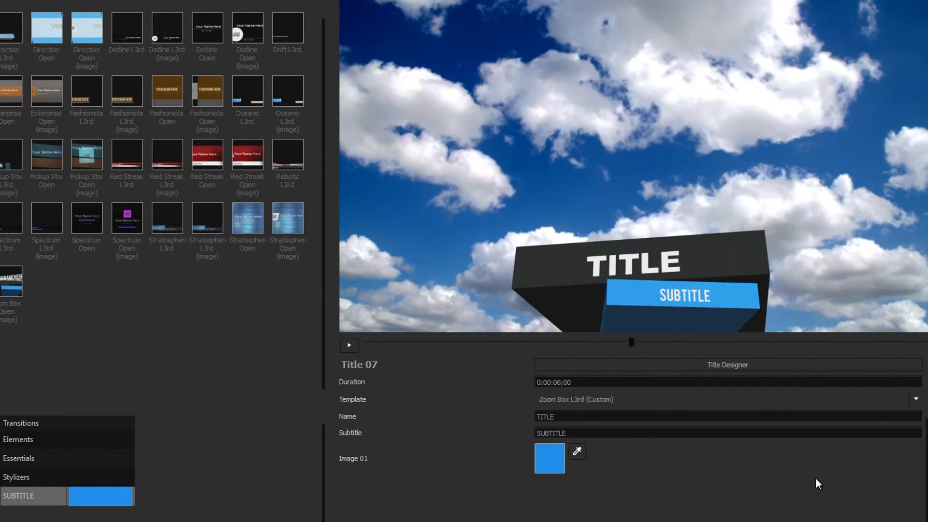
- Enter the subtitle 'DYNAMIC 3D TITLES' and make Image 01 dark blue
{"action": "type", "text": "DYNAMIC 3D TITLE"}
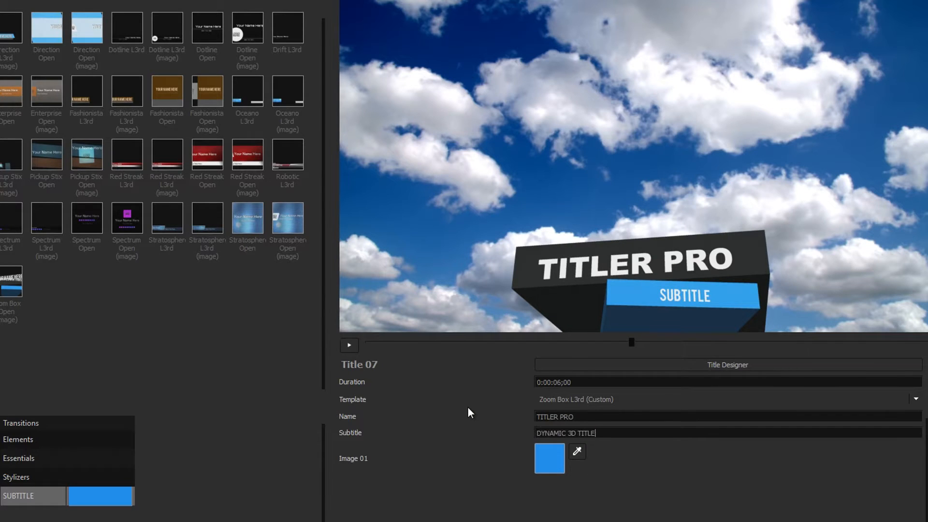
{"action": "type", "text": "S"}
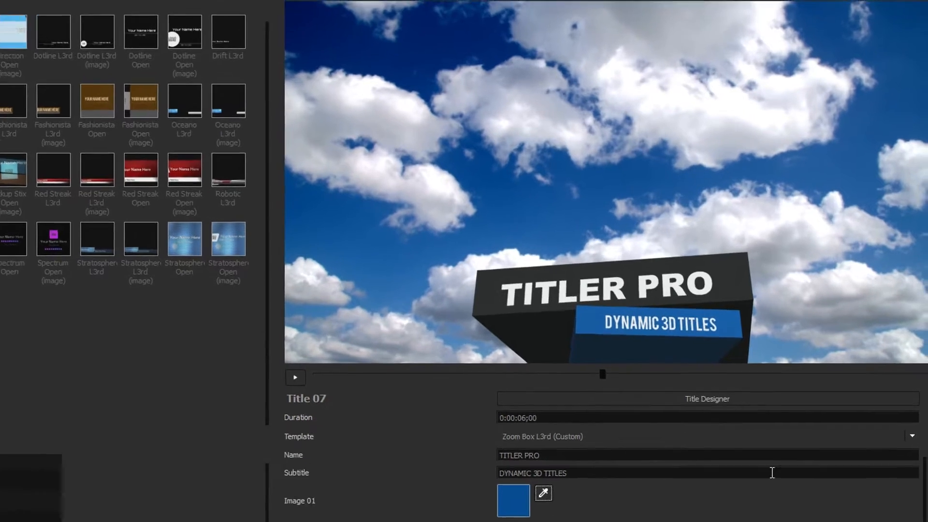
{"action": "left_click", "coordinate": [295, 377]}
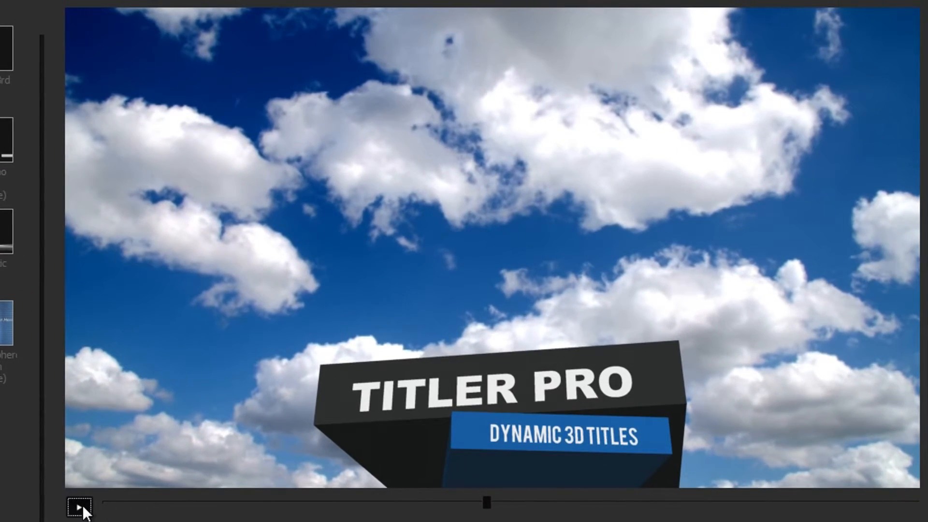
- Play, pause and replay the title animation preview
{"action": "left_click", "coordinate": [79, 504]}
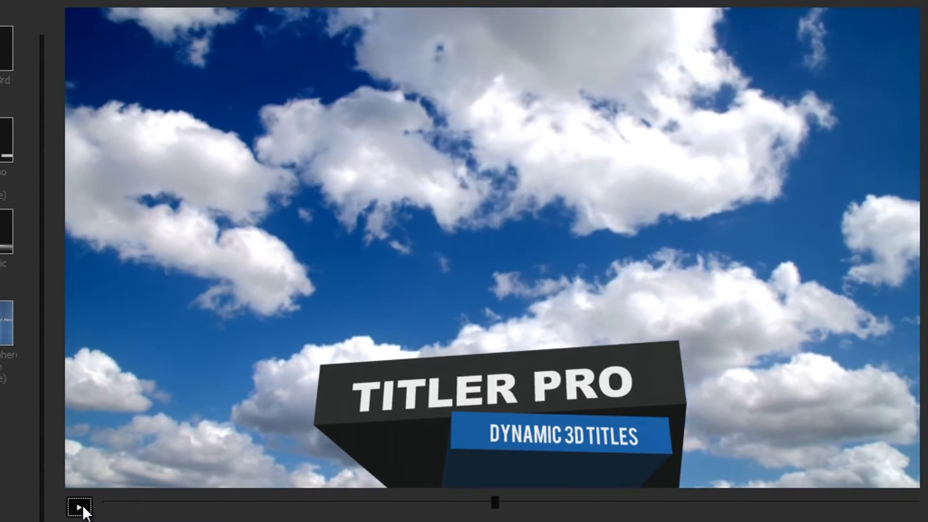
{"action": "left_click", "coordinate": [79, 508]}
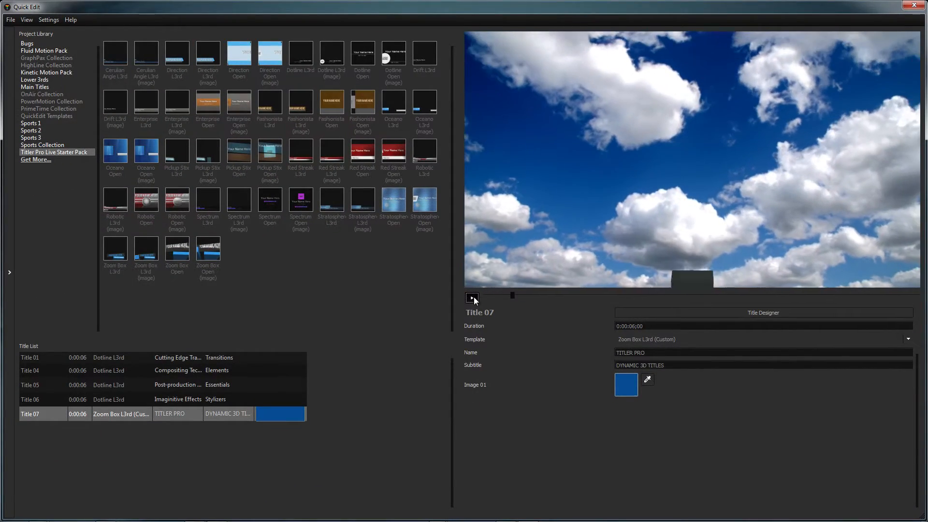
{"action": "left_click", "coordinate": [472, 297]}
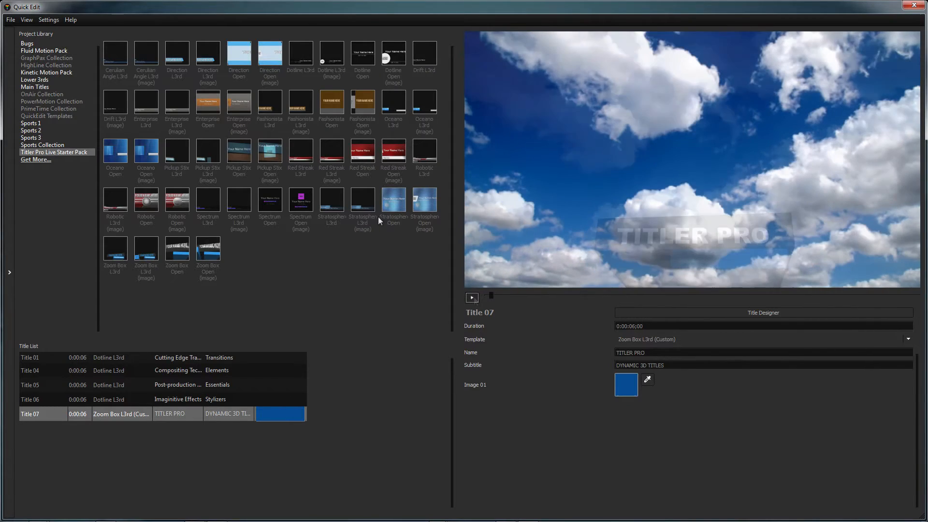
{"action": "left_click", "coordinate": [48, 20]}
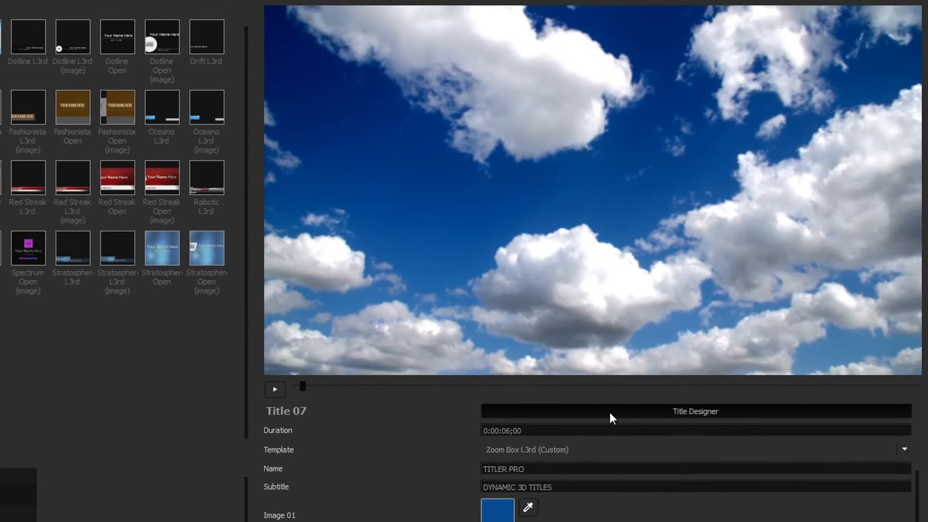
- Open the title in the designer and switch TITLER PRO to Bebas
{"action": "left_click", "coordinate": [694, 411]}
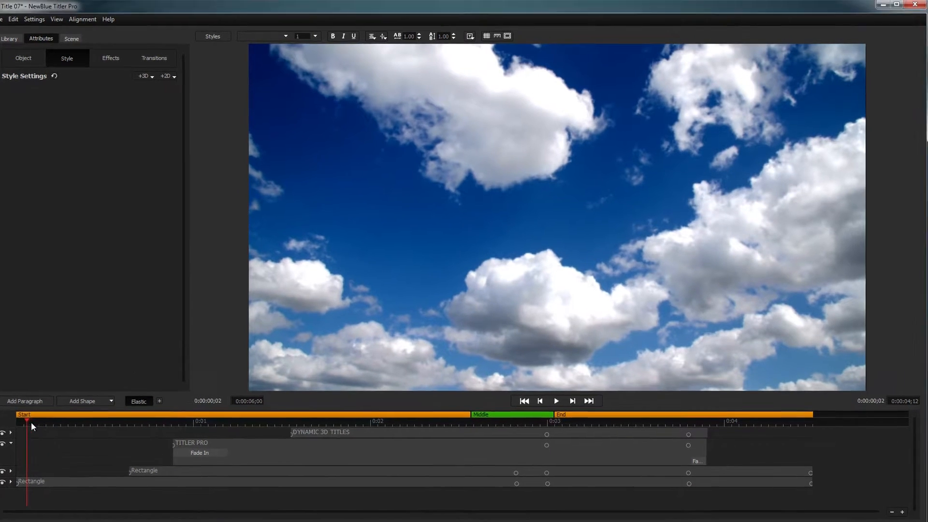
{"action": "left_click", "coordinate": [556, 400]}
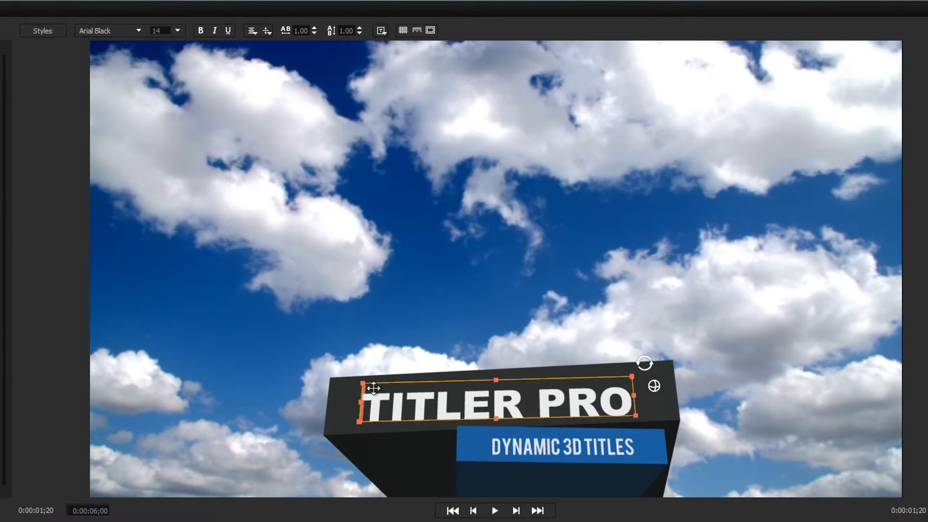
{"action": "left_click", "coordinate": [110, 30]}
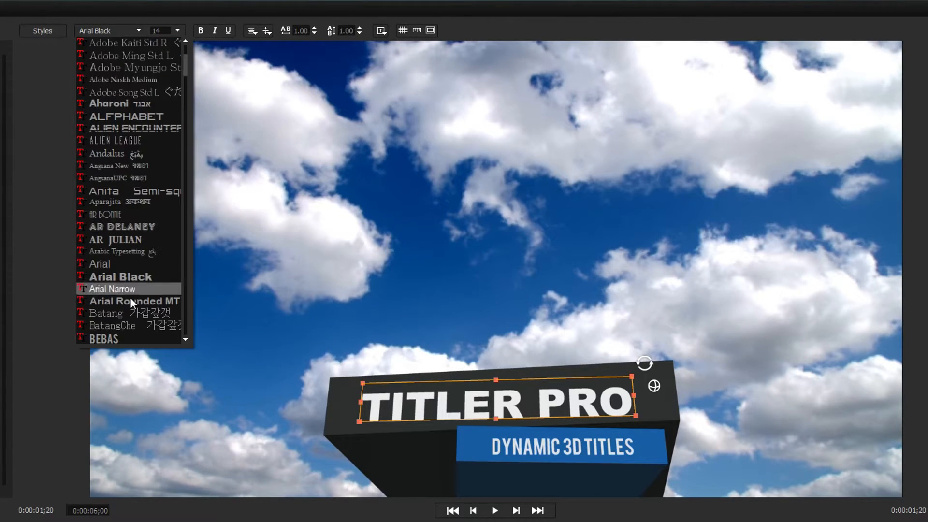
{"action": "left_click", "coordinate": [103, 338]}
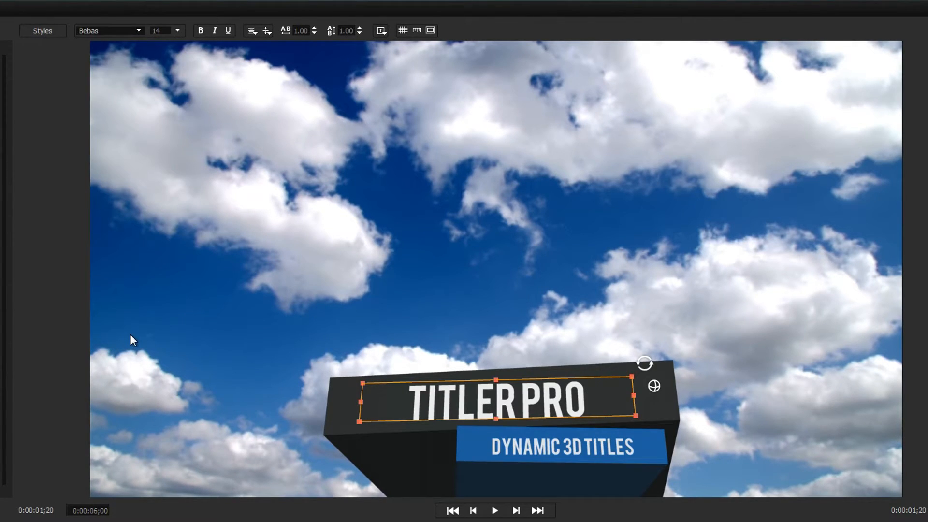
{"action": "mouse_move", "coordinate": [258, 65]}
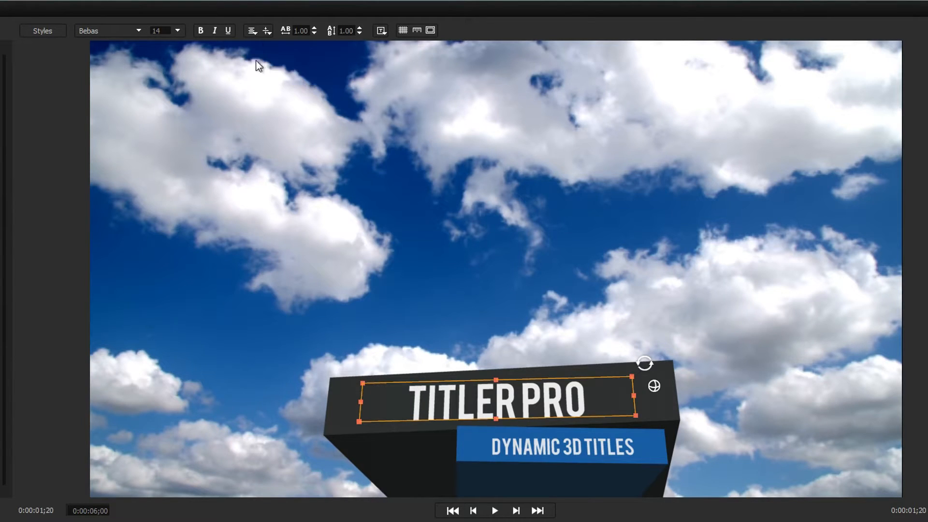
- Set tracking to 1.05 and line spacing to 1.10
{"action": "left_click", "coordinate": [314, 28]}
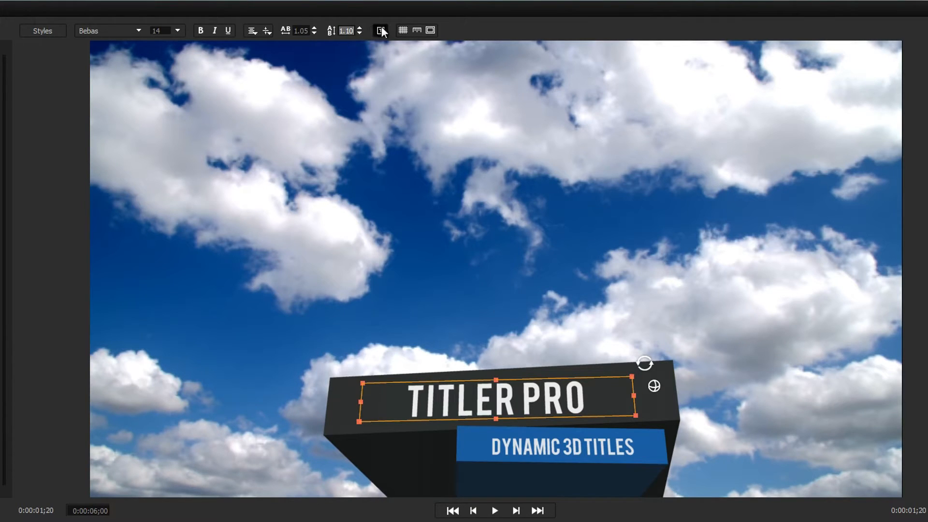
{"action": "left_click", "coordinate": [381, 30]}
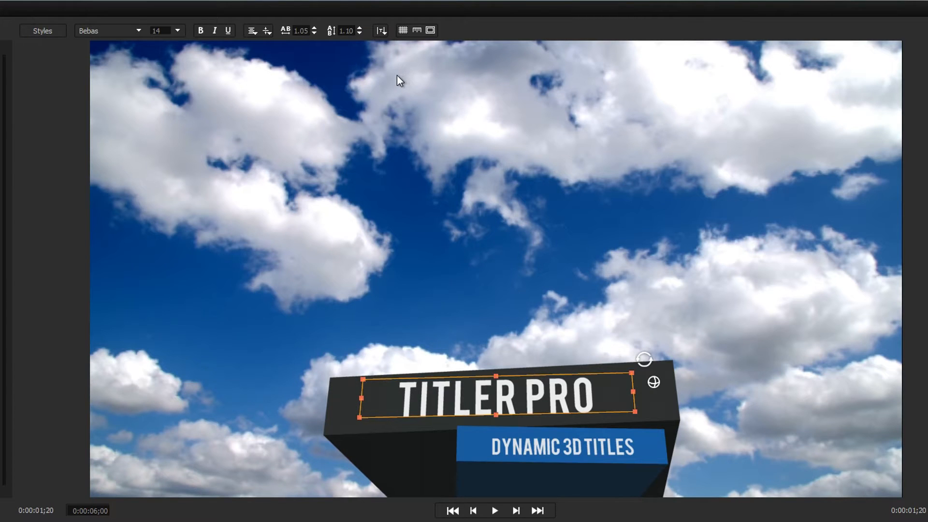
{"action": "left_click", "coordinate": [417, 30]}
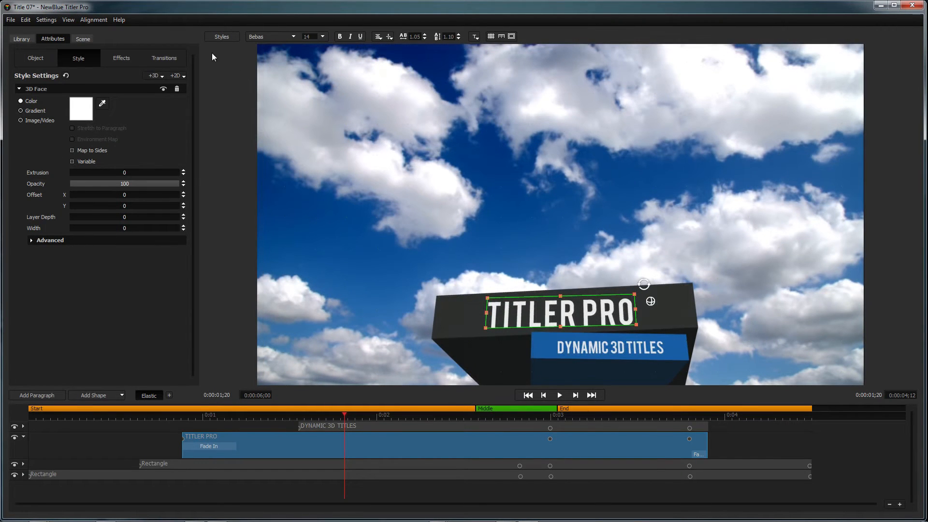
- View the Titler Pro 4 keyboard shortcuts help page and scroll through it
{"action": "left_click", "coordinate": [119, 19]}
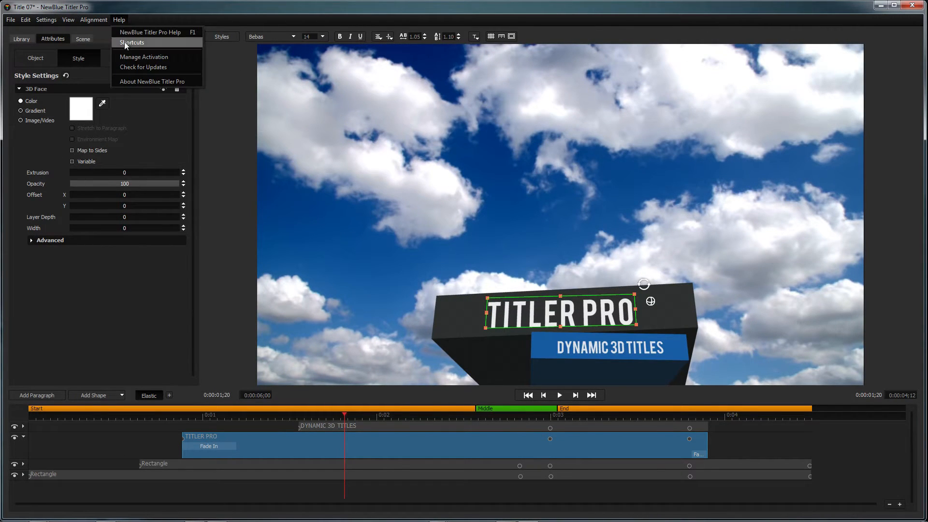
{"action": "left_click", "coordinate": [131, 42]}
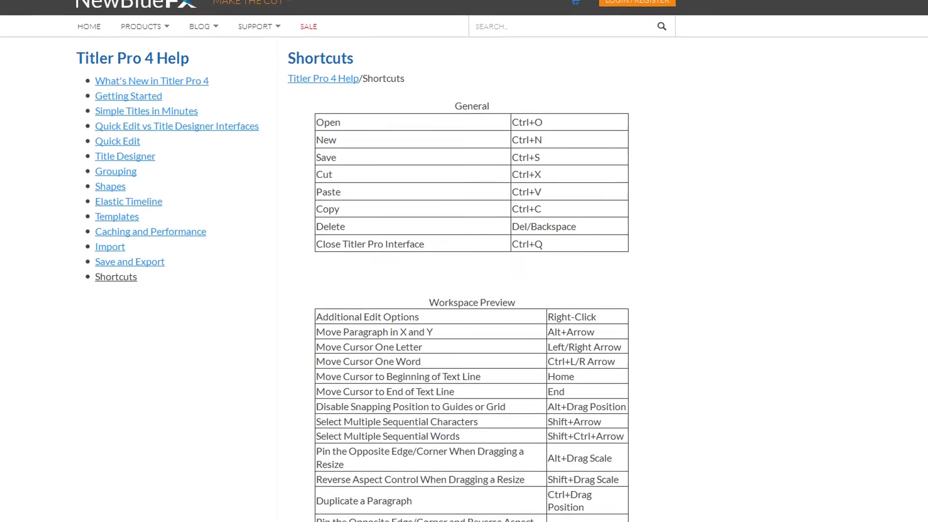
{"action": "scroll", "scroll_direction": "down", "scroll_amount": 3}
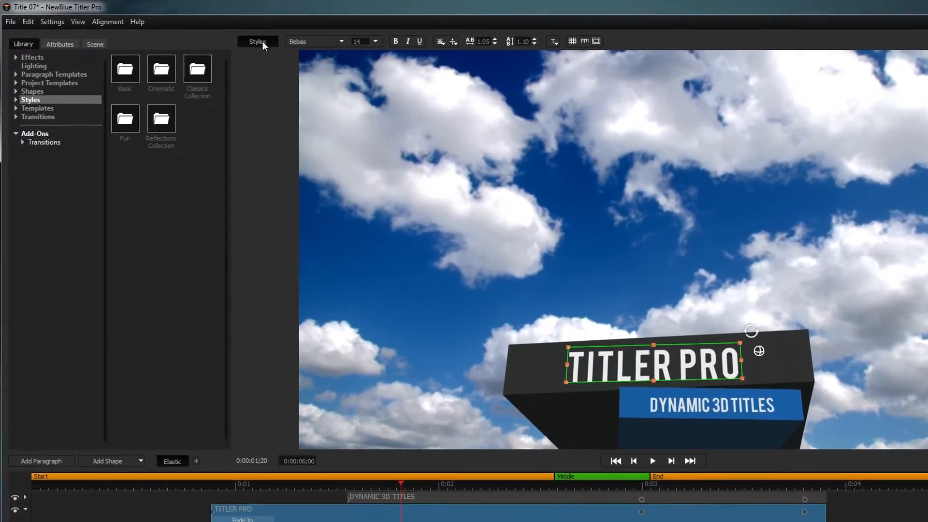
- Browse Cinematic and Basic styles, then expand Paragraph and Project Templates
{"action": "left_click", "coordinate": [160, 71]}
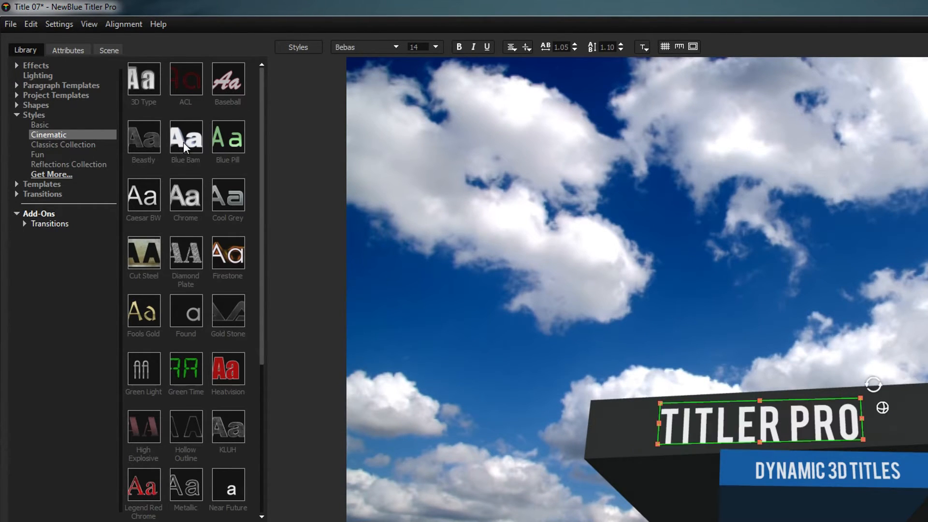
{"action": "left_click", "coordinate": [39, 124]}
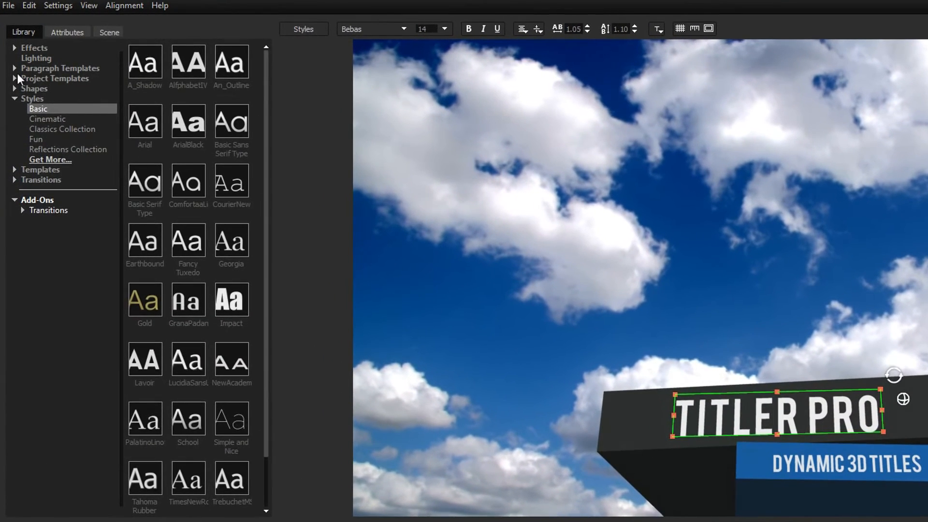
{"action": "left_click", "coordinate": [60, 68]}
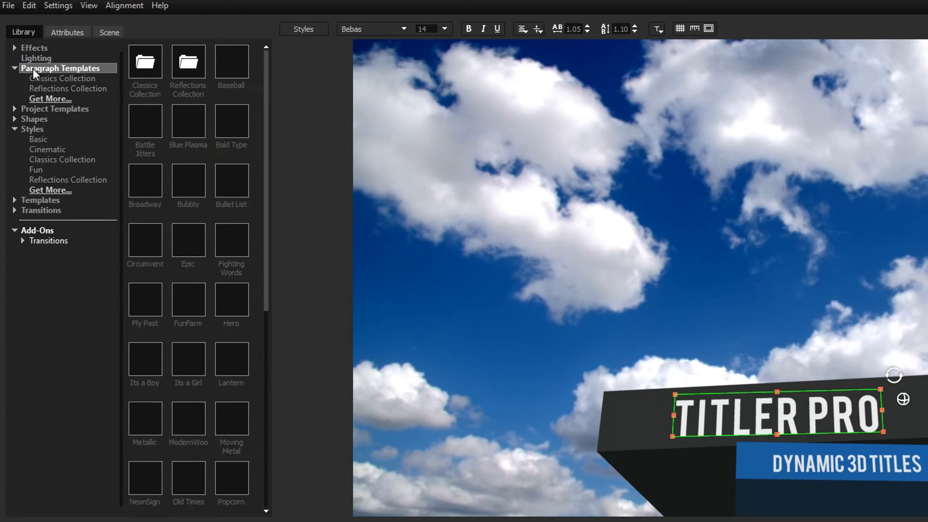
{"action": "left_click", "coordinate": [55, 109]}
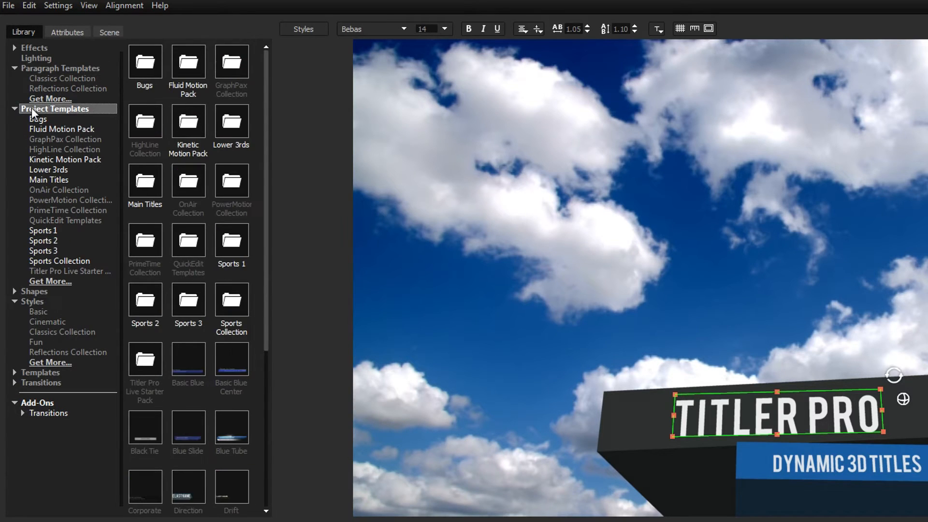
{"action": "left_click", "coordinate": [34, 291]}
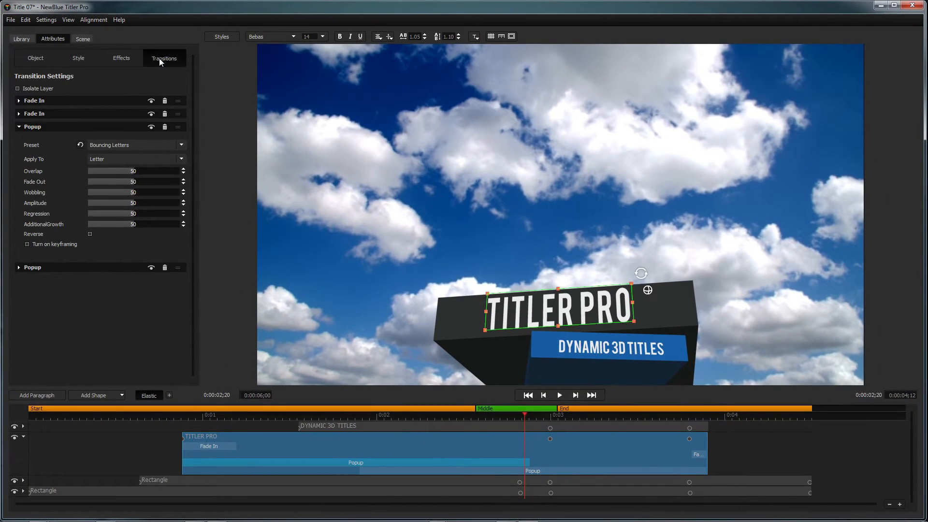
{"action": "mouse_move", "coordinate": [175, 228]}
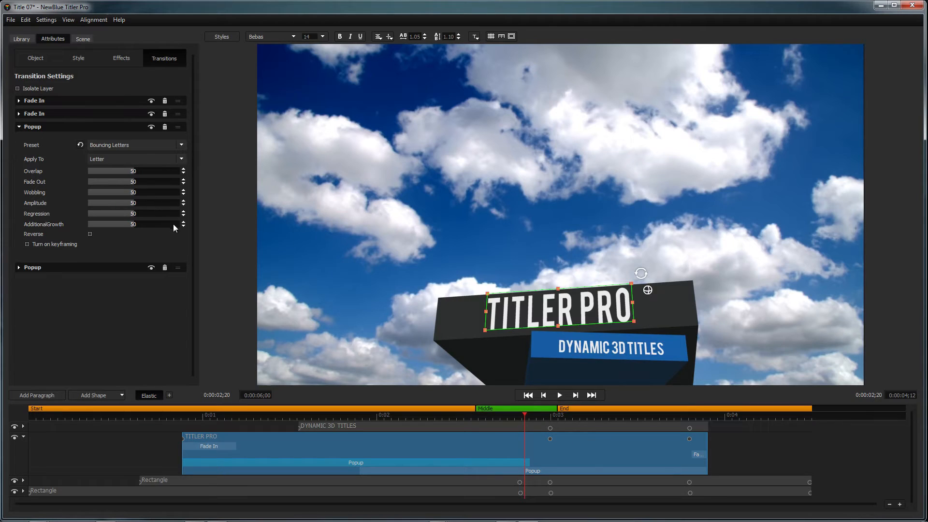
{"action": "mouse_move", "coordinate": [180, 272]}
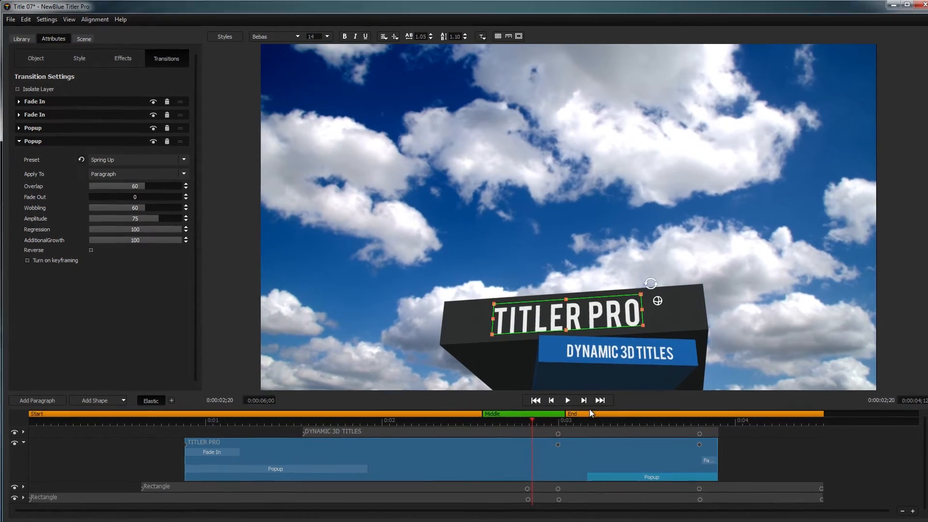
- Inspect TITLER PRO's transition bars and its position, rotation and scale values
{"action": "left_click", "coordinate": [567, 400]}
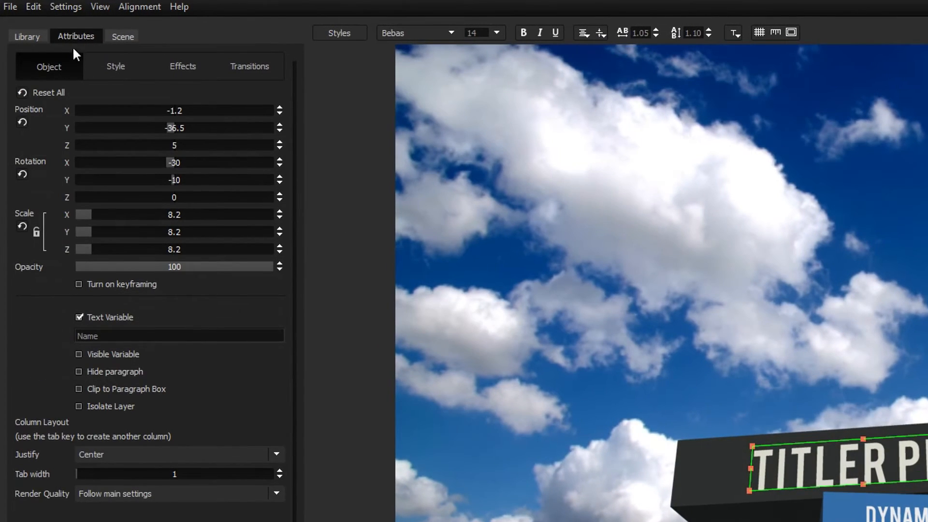
{"action": "left_click", "coordinate": [79, 284]}
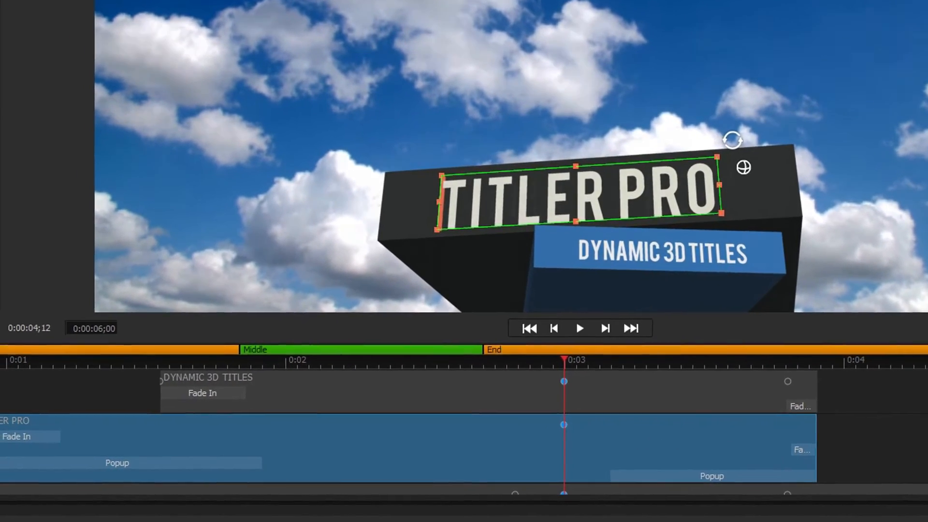
- Preview the animation and set the first Popup to fade out 100 with keyframing
{"action": "left_click", "coordinate": [282, 361]}
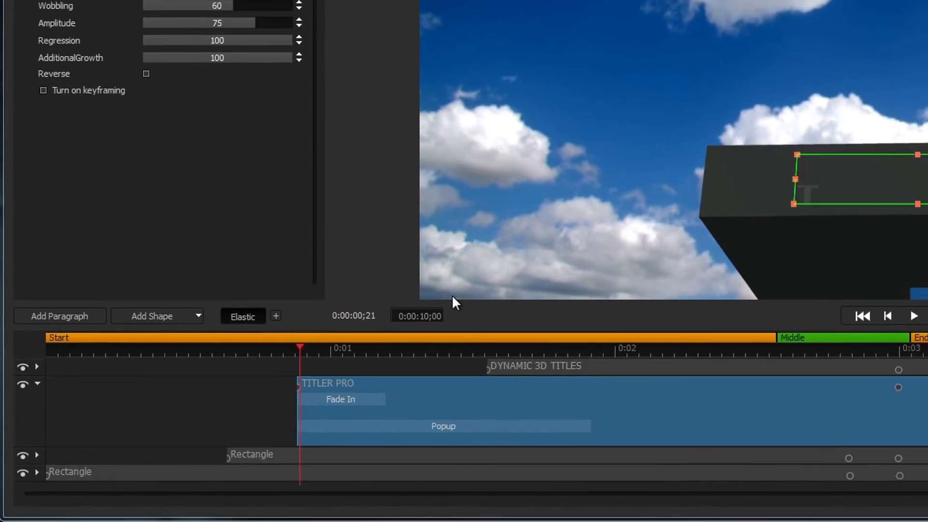
{"action": "left_click", "coordinate": [913, 315]}
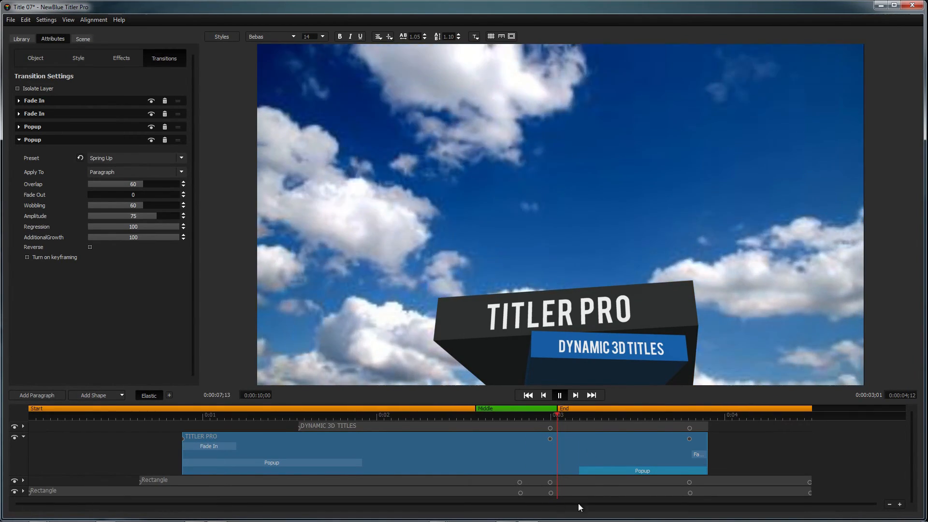
{"action": "left_click", "coordinate": [559, 395]}
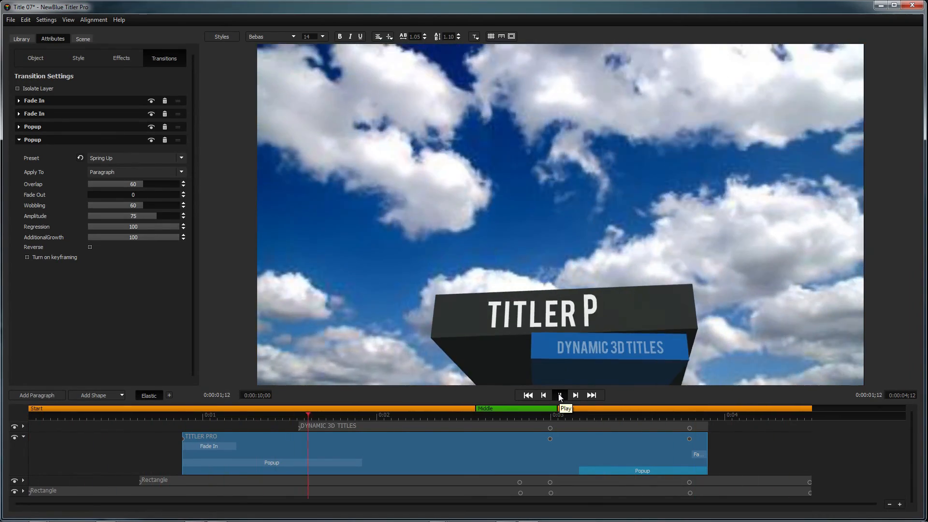
{"action": "left_click", "coordinate": [559, 395]}
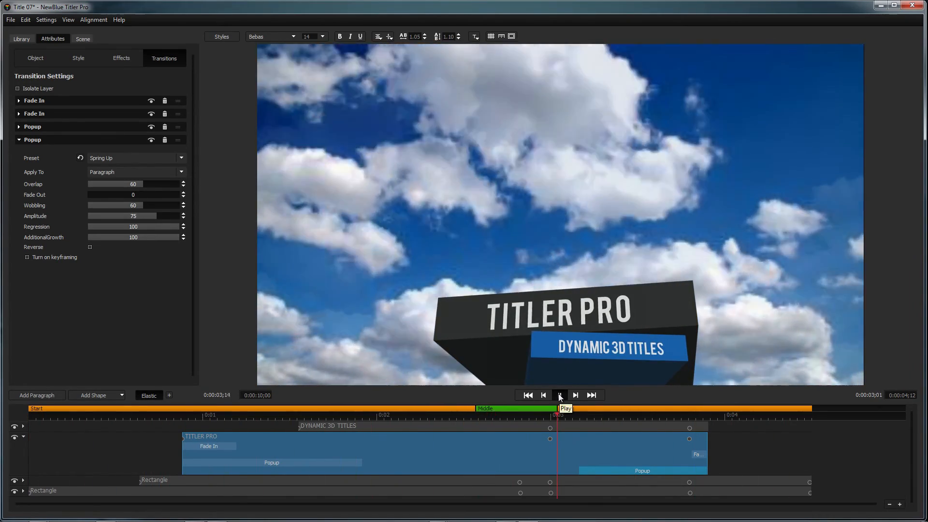
{"action": "left_click", "coordinate": [559, 395]}
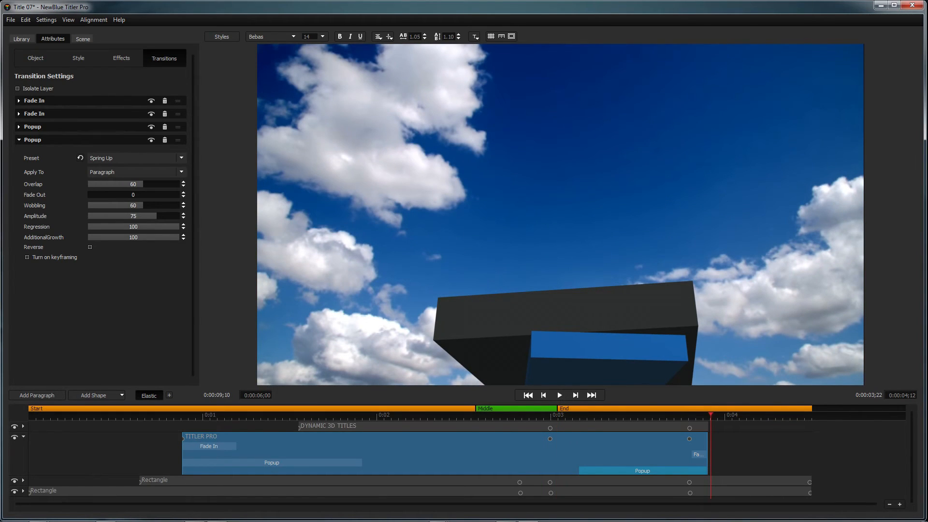
{"action": "left_click", "coordinate": [169, 395]}
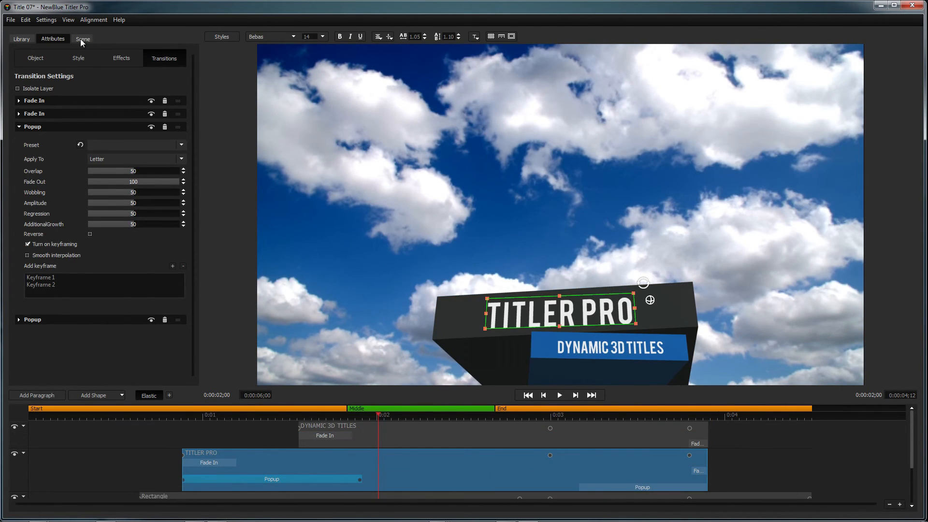
- Select Light 1 in the Scene tab and keyframe its direction
{"action": "left_click", "coordinate": [82, 38]}
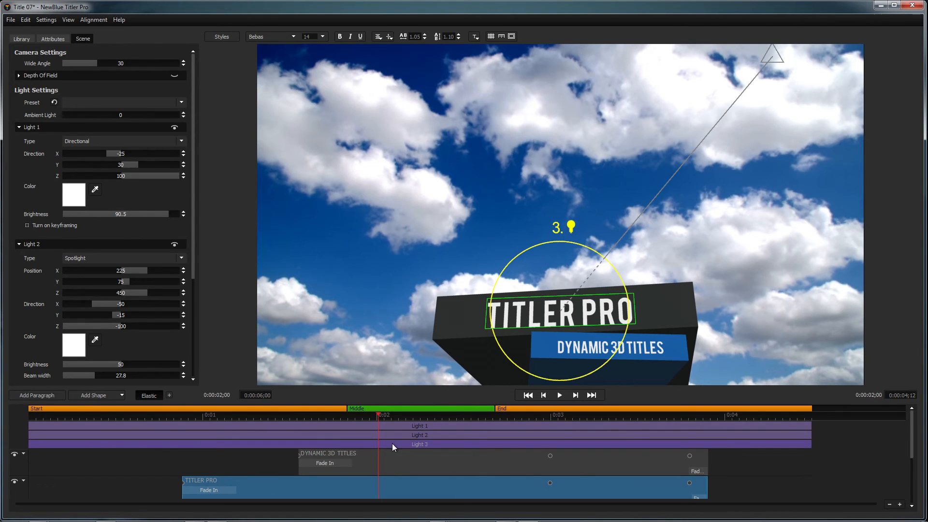
{"action": "left_click", "coordinate": [27, 226]}
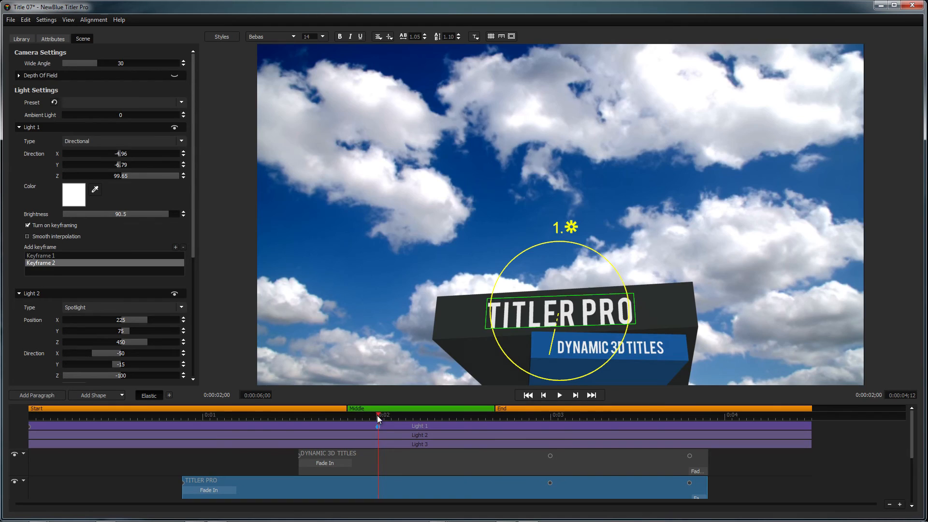
{"action": "mouse_move", "coordinate": [397, 413]}
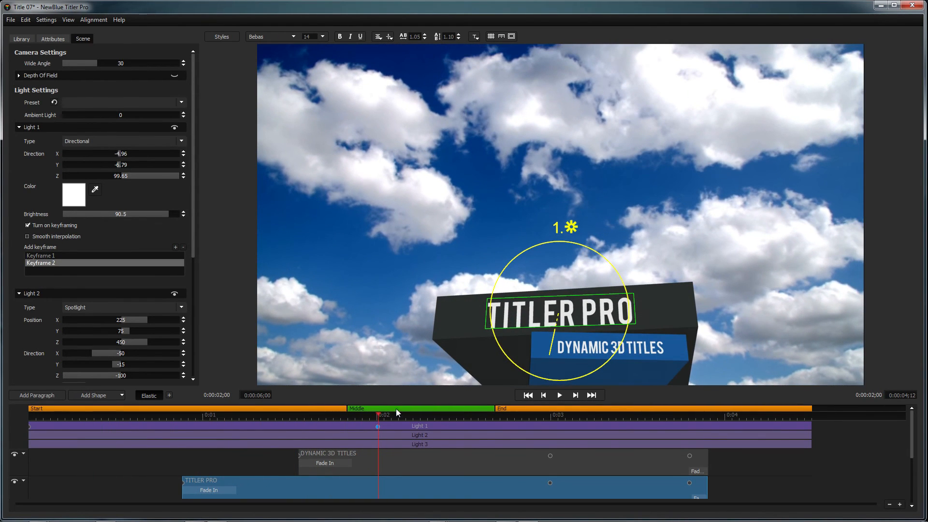
{"action": "left_click", "coordinate": [912, 6]}
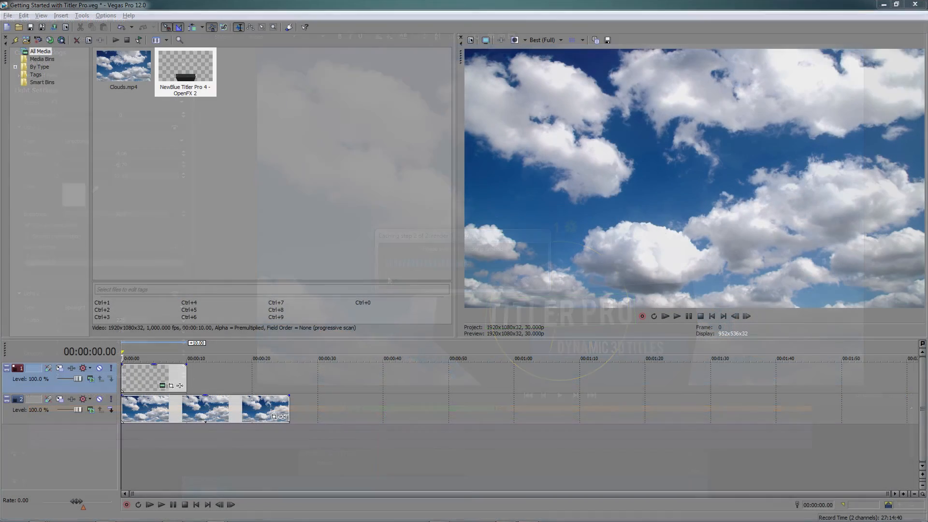
- Play the Vegas Pro preview to watch the TITLER PRO / DYNAMIC 3D TITLES title over the clouds
{"action": "left_click", "coordinate": [664, 315]}
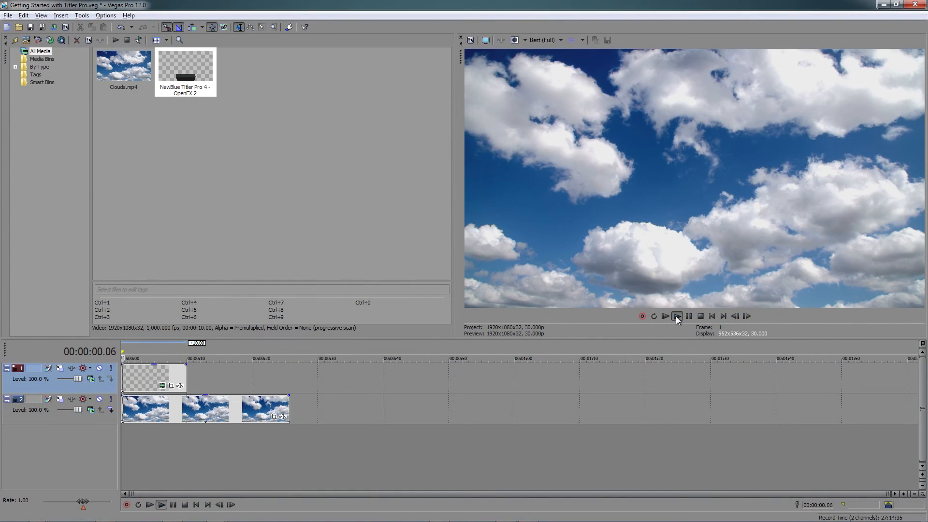
{"action": "left_click", "coordinate": [664, 316]}
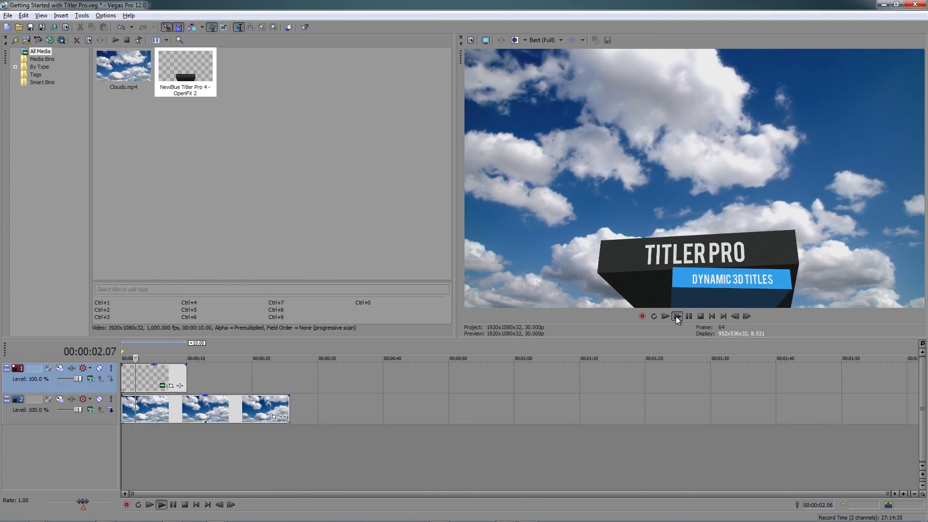